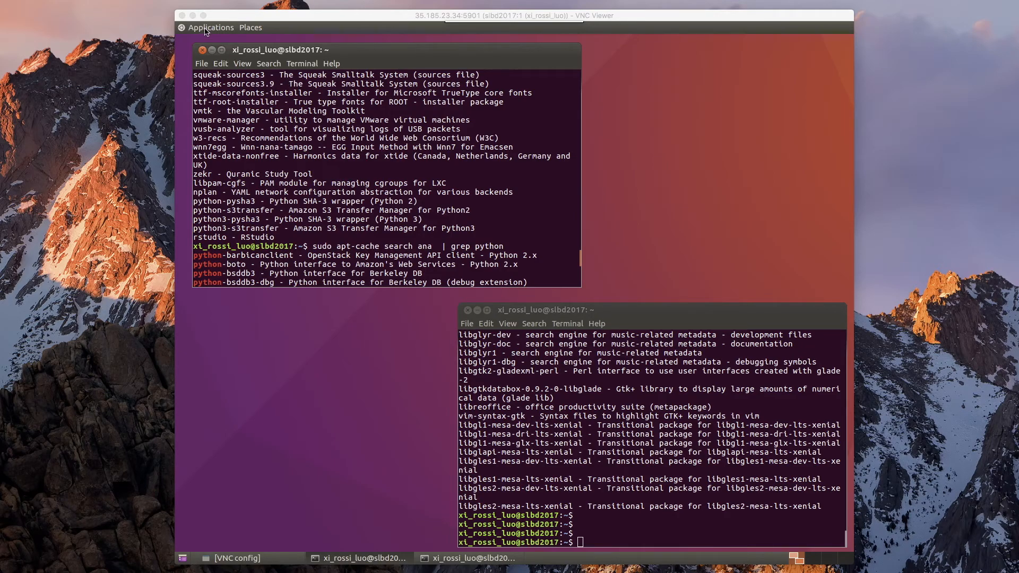
Launch Firefox and search Google for 'anaconda'.
left_click(211, 28)
type("an")
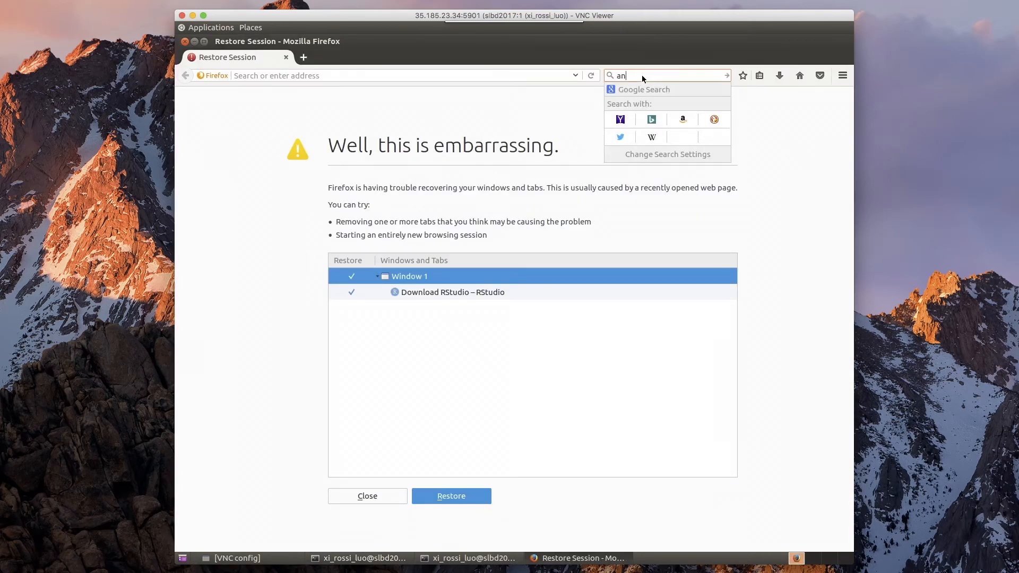
type("aconda")
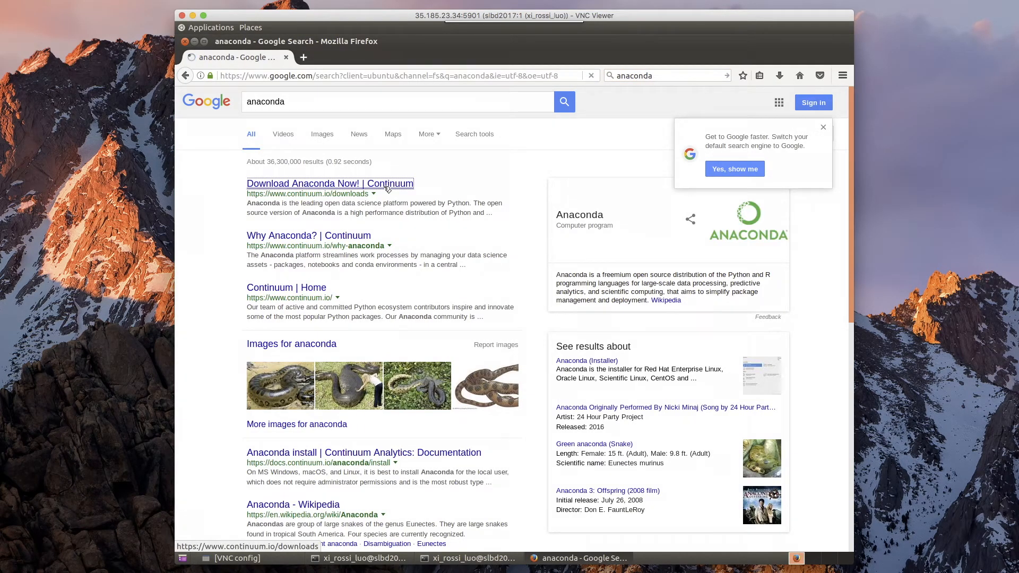
Go to the Continuum Anaconda downloads page and show the Linux 4.3.0 installers.
left_click(329, 184)
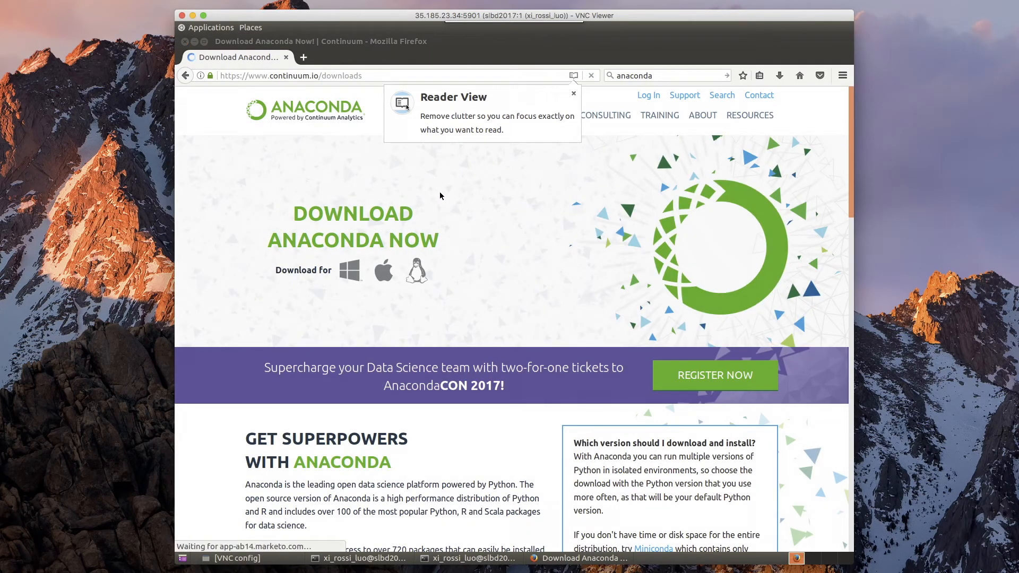
mouse_move(416, 270)
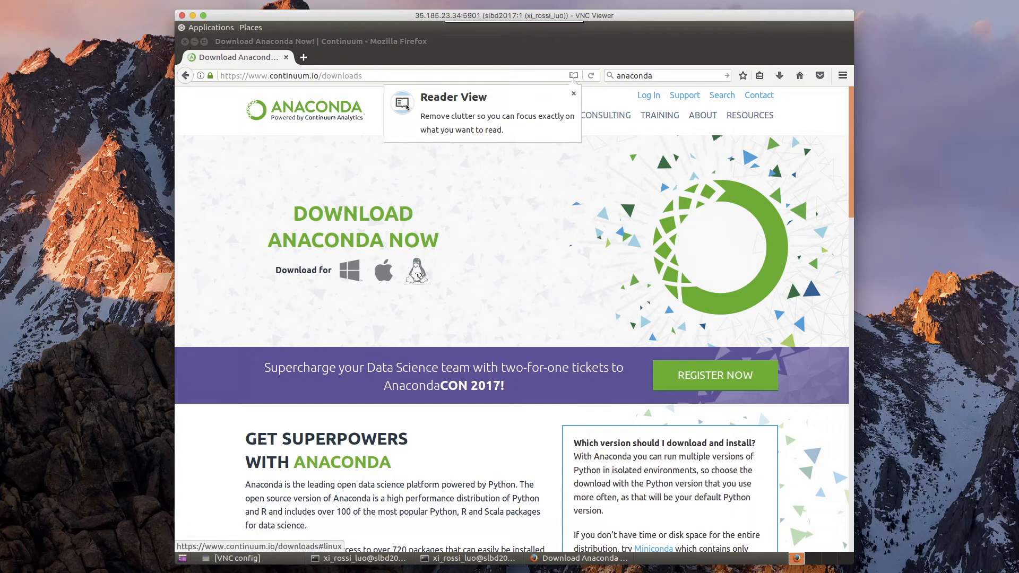
left_click(416, 270)
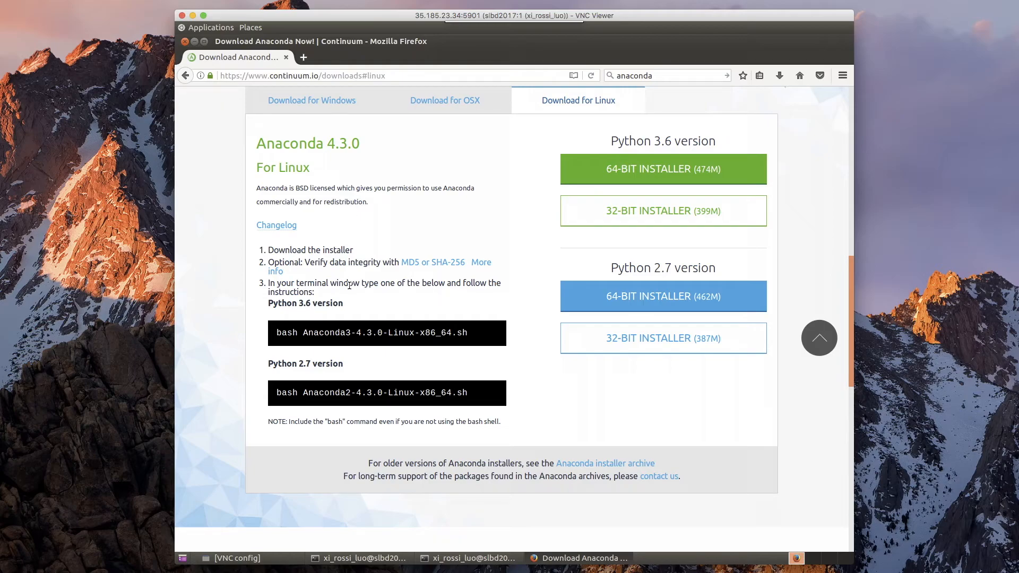
mouse_move(507, 232)
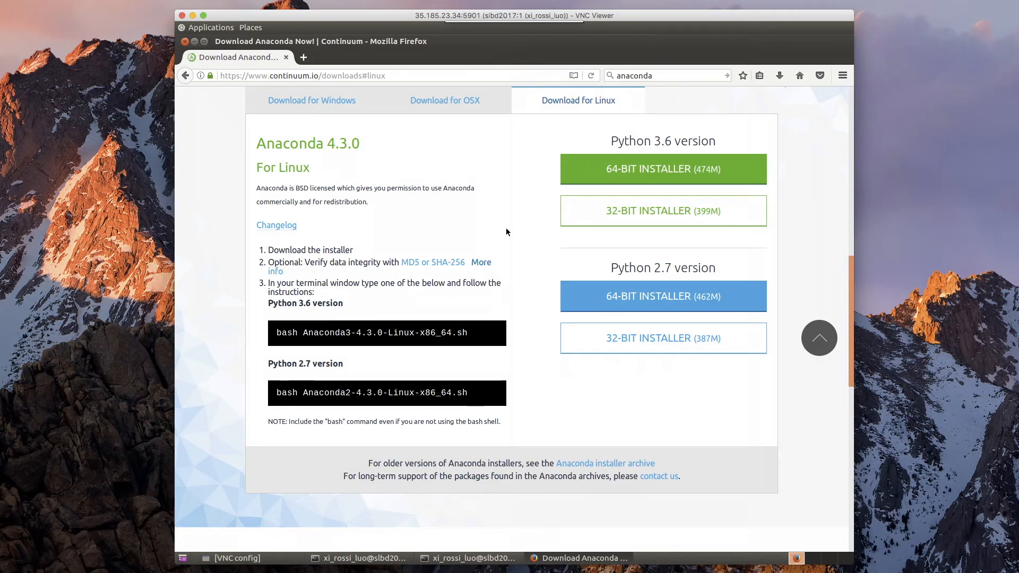
mouse_move(514, 180)
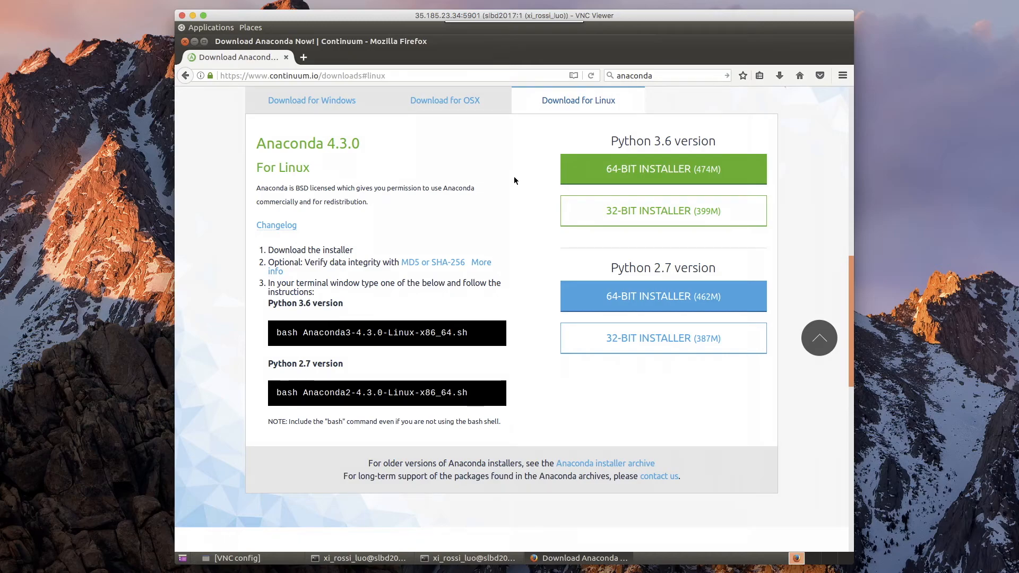
mouse_move(522, 178)
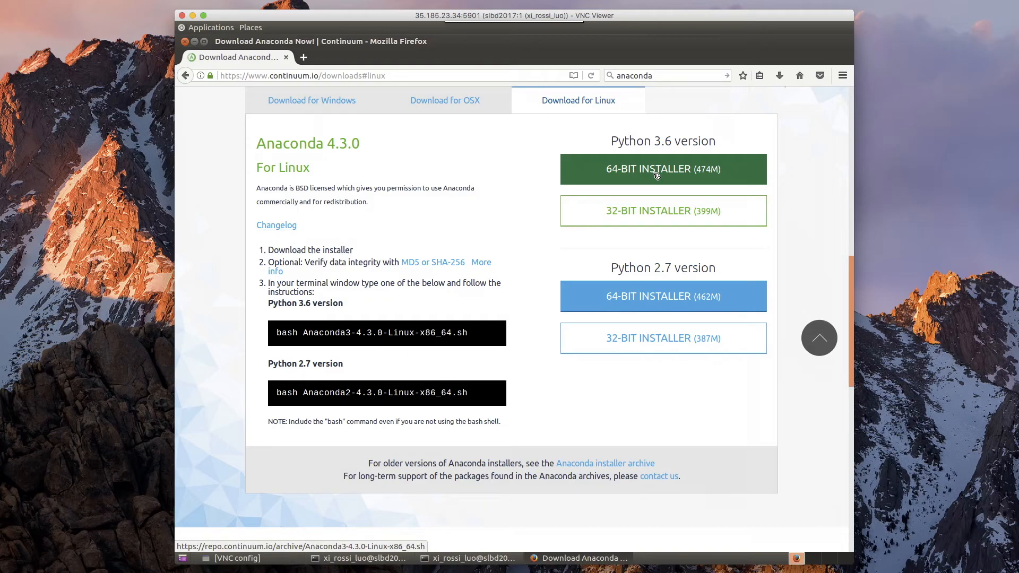
Save the Python 3.6 64-bit Anaconda 4.3.0 Linux installer and dismiss the thank-you popup.
left_click(663, 169)
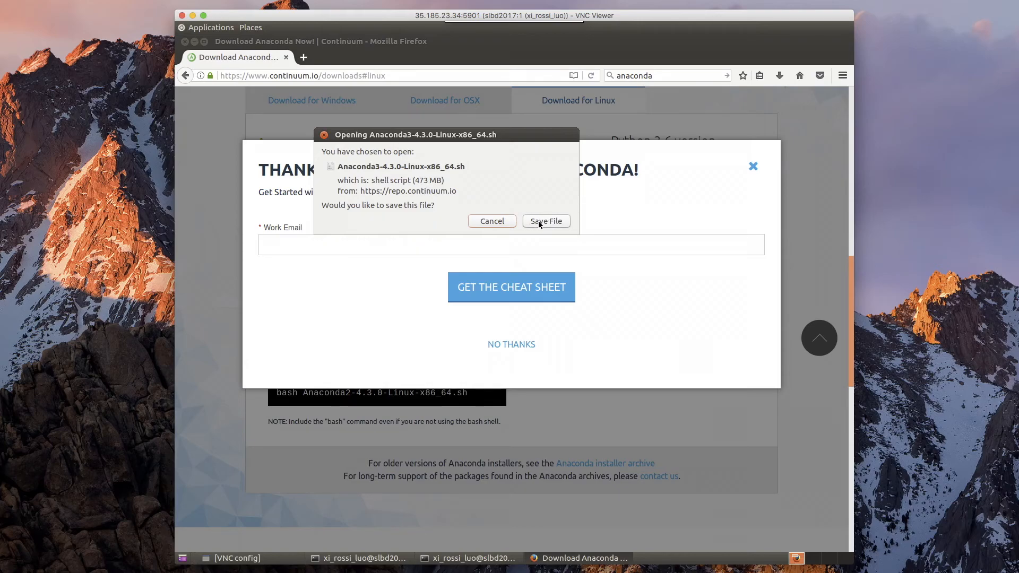
left_click(545, 221)
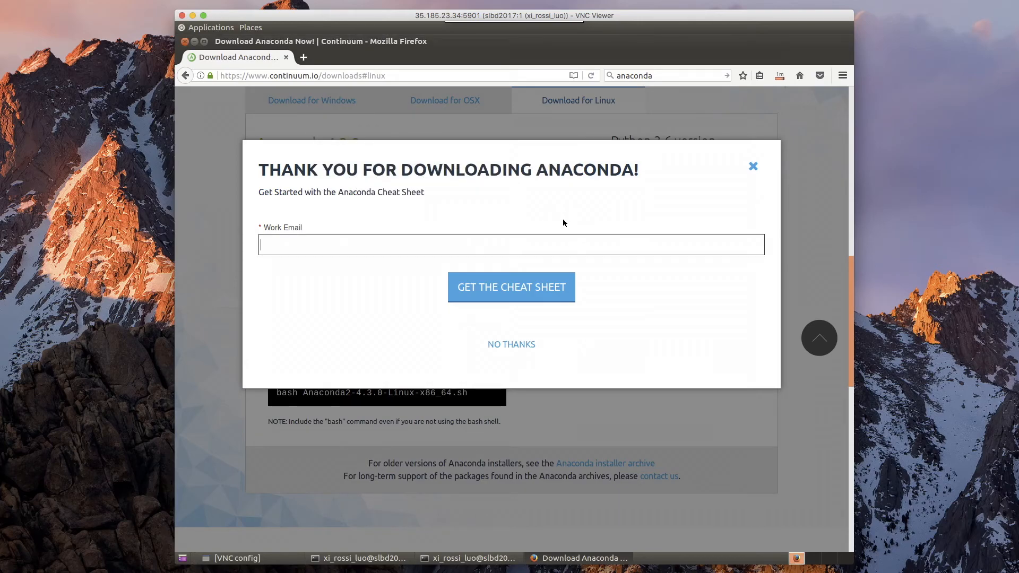
left_click(752, 165)
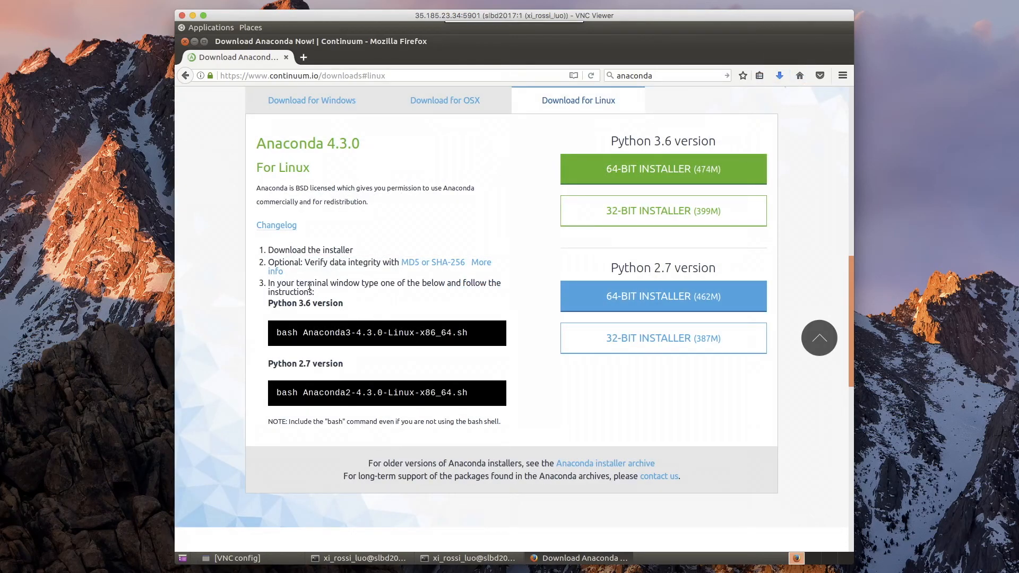
mouse_move(282, 328)
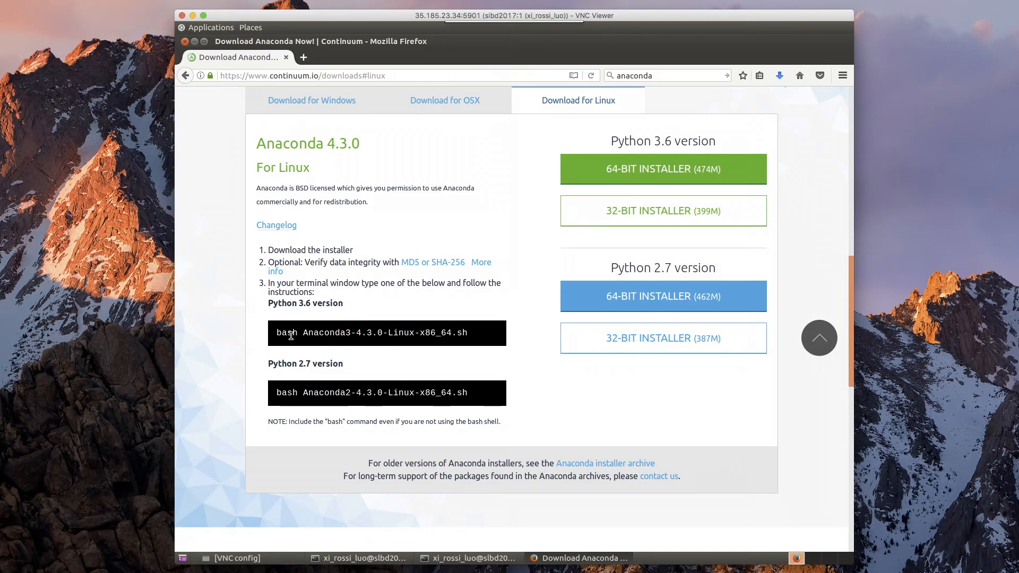
mouse_move(487, 344)
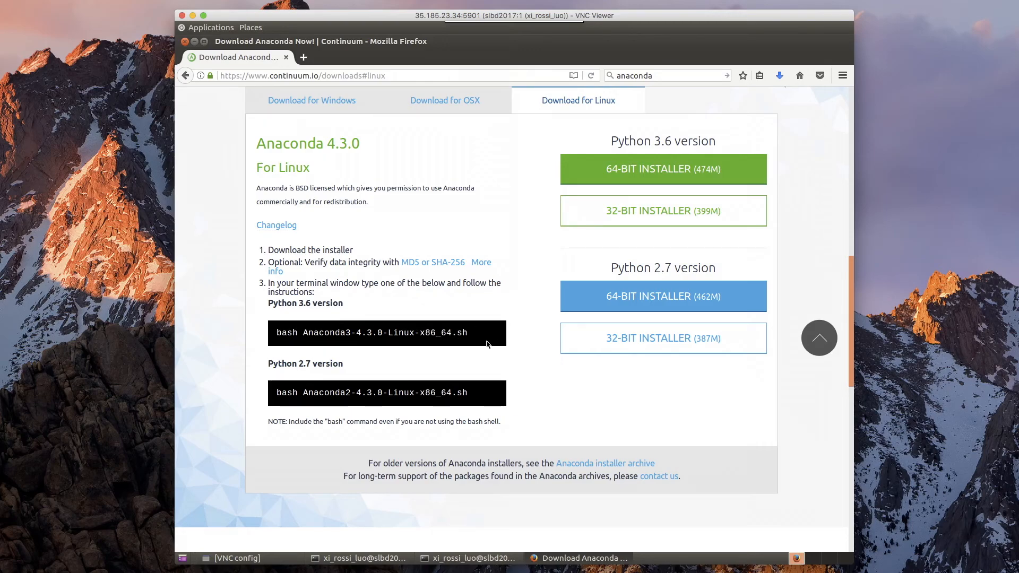
mouse_move(370, 498)
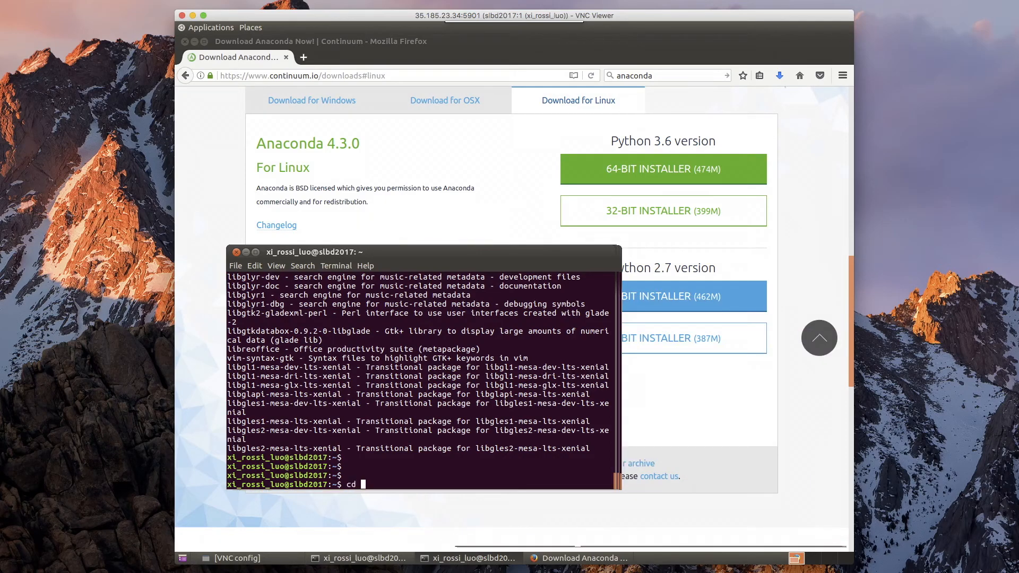
From Downloads, run bash Anaconda3-4.3.0-Linux-x86_64.sh to reach the installer's welcome message.
type("Downloads/")
type("ls")
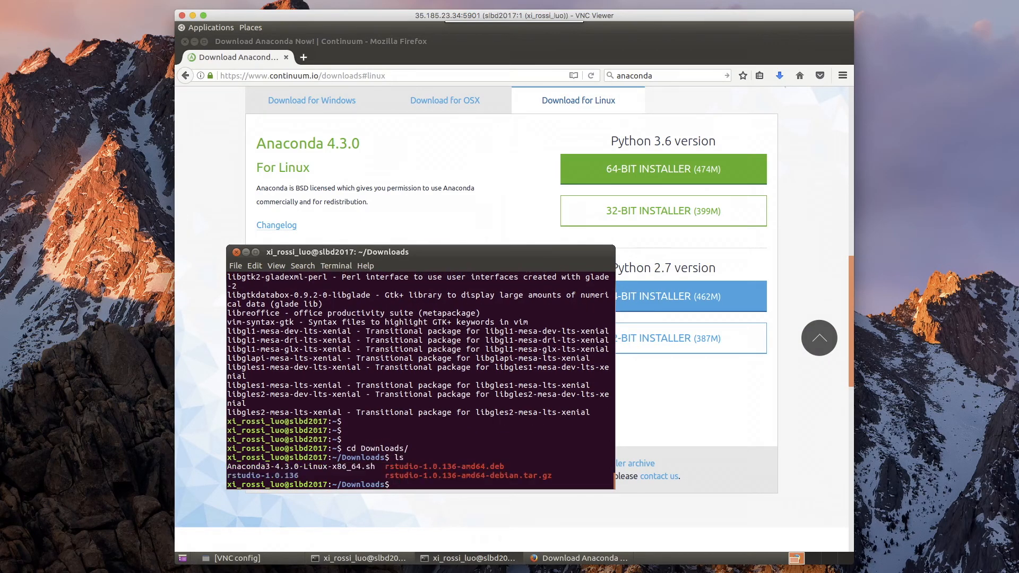
type("bash An")
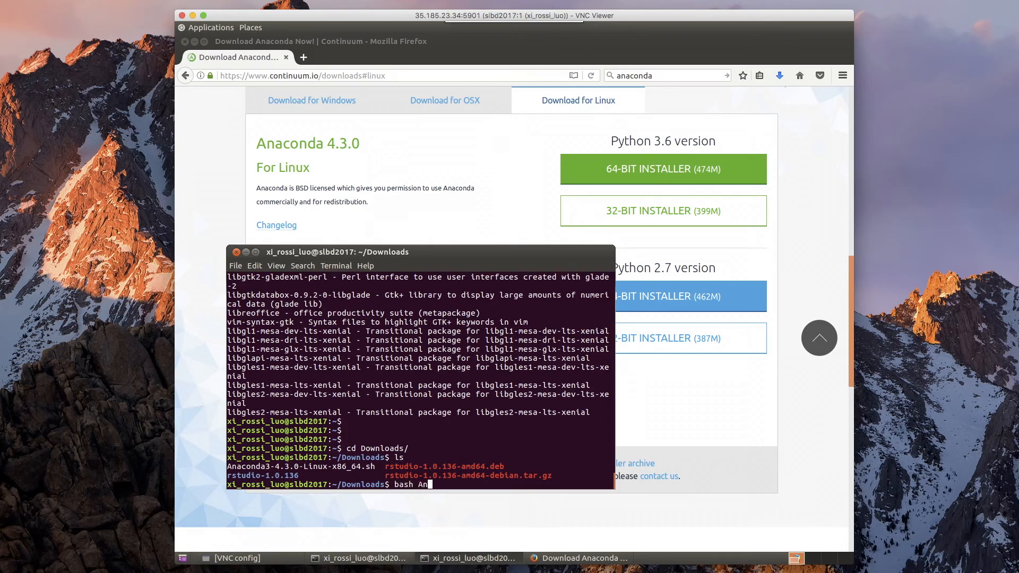
key("Return")
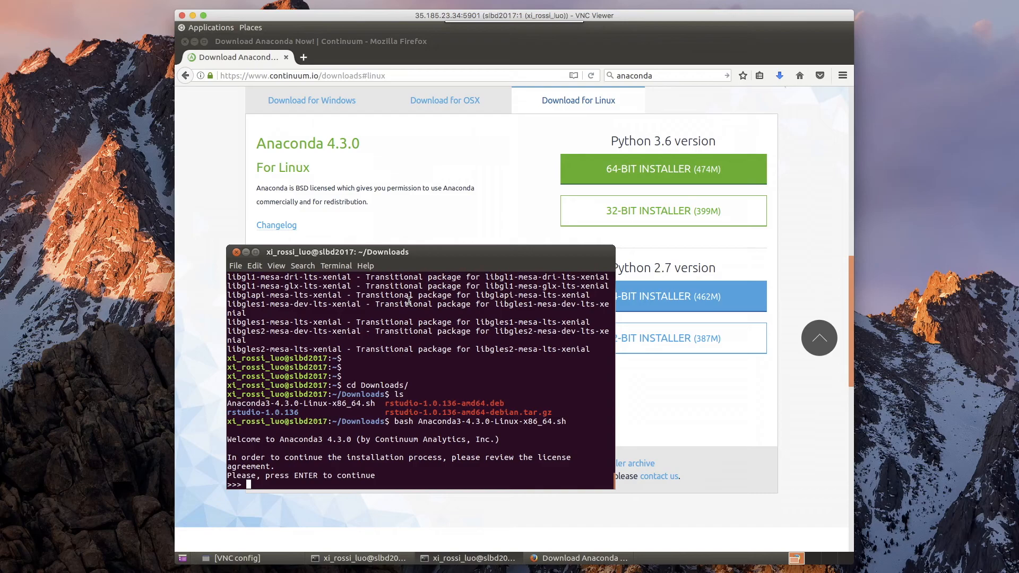
Page through the Anaconda license and answer yes to accept it and finish the install.
key("Return")
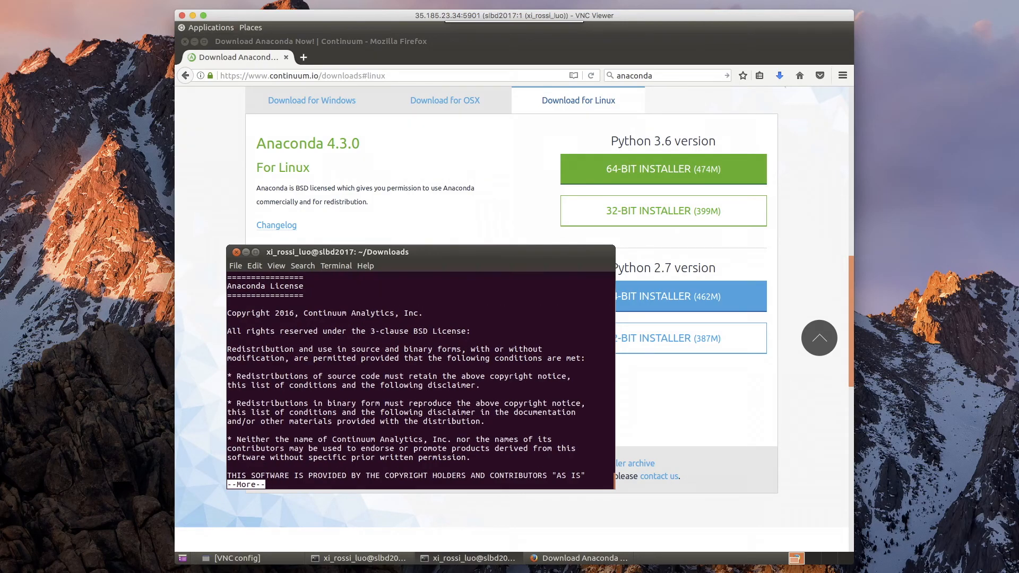
key("space")
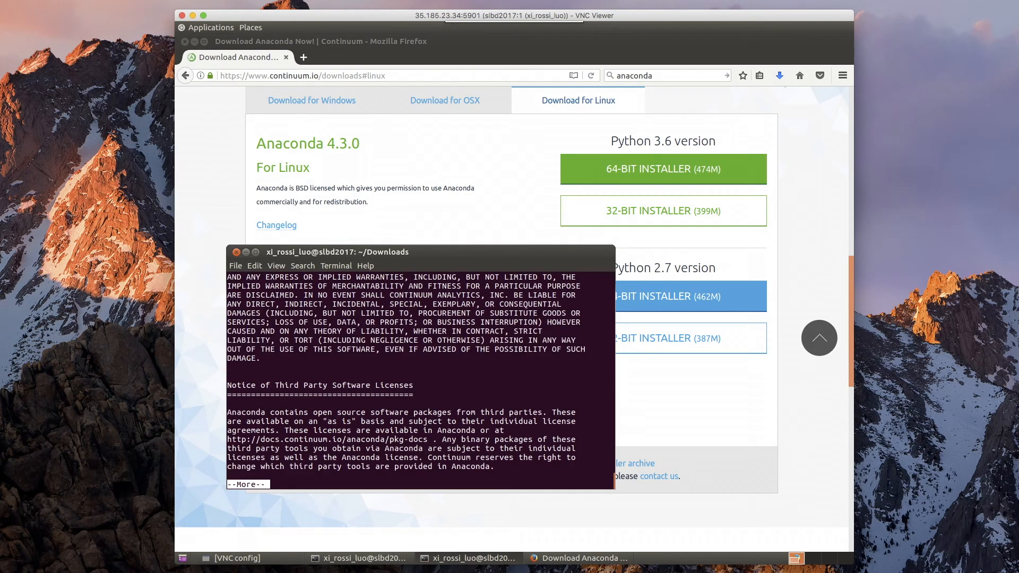
key("space")
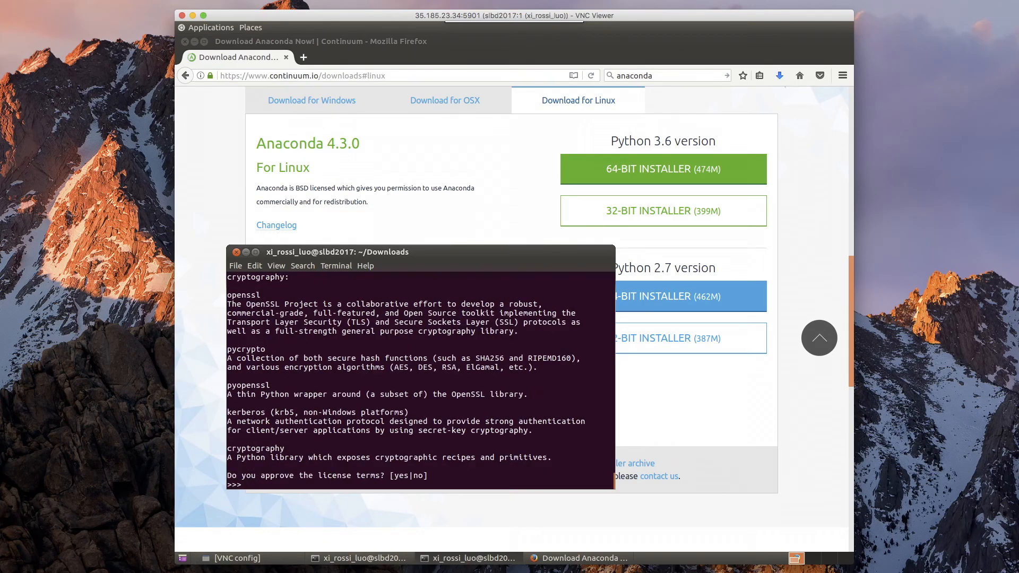
type("y")
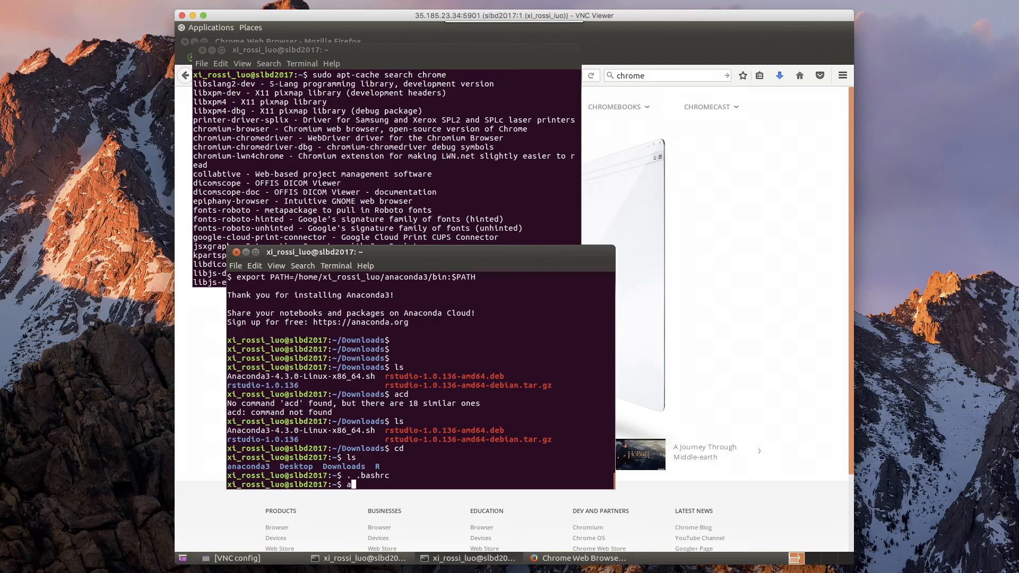
Enter the command cd anaconda3/bin/ at the prompt.
type("cd")
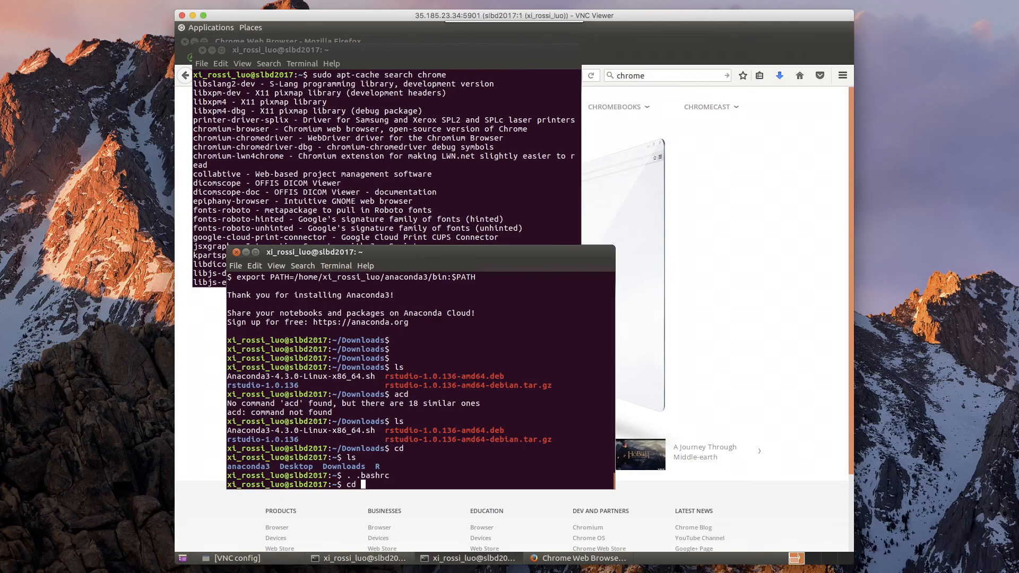
type("anaconda3/bin/")
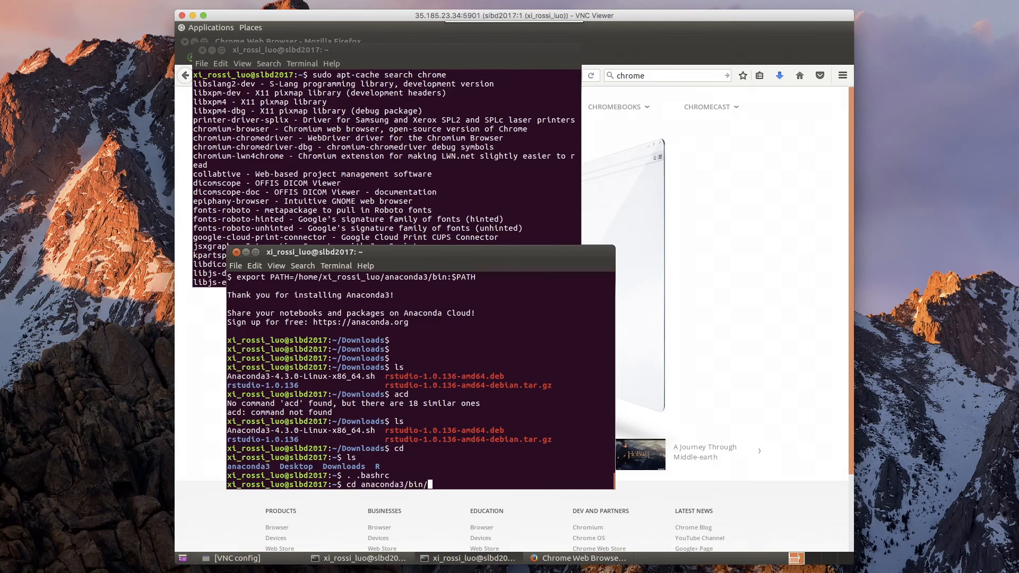